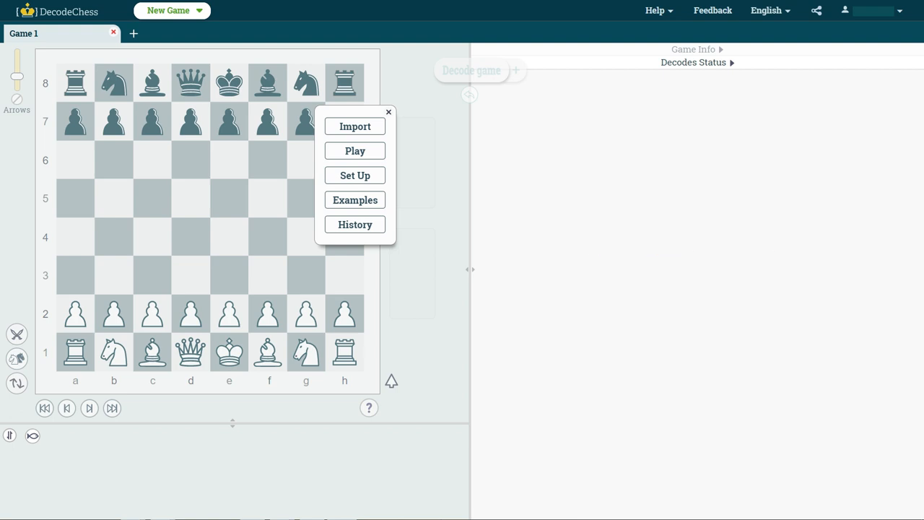
{"action": "mouse_move", "coordinate": [355, 126]}
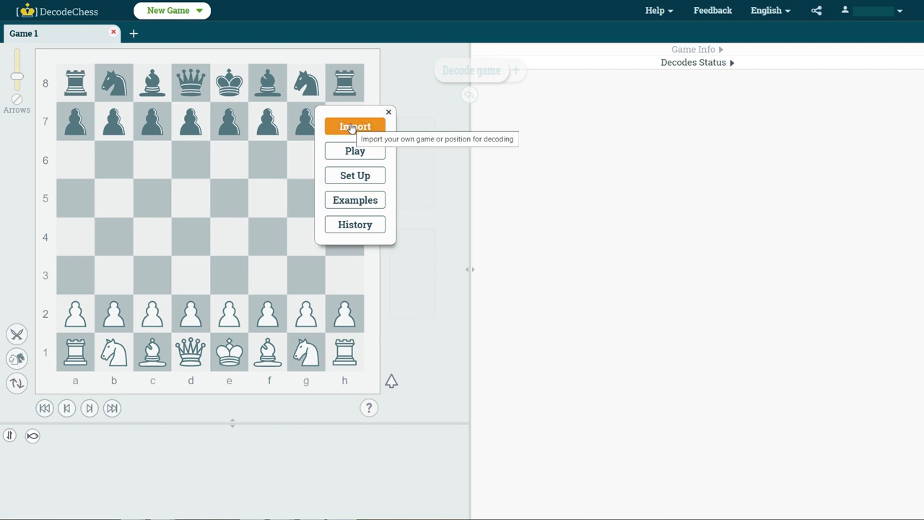
Choose Play to set up a game against the human-like computer opponent.
{"action": "left_click", "coordinate": [355, 151]}
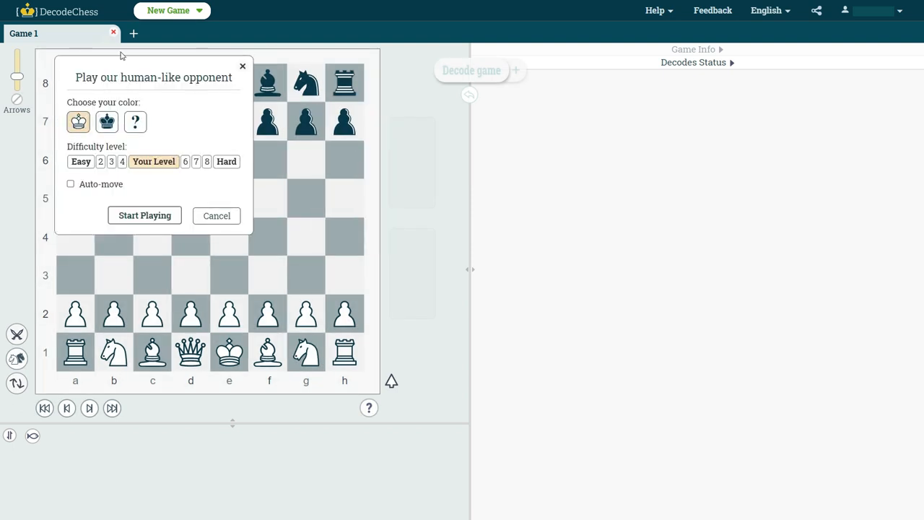
{"action": "mouse_move", "coordinate": [256, 157]}
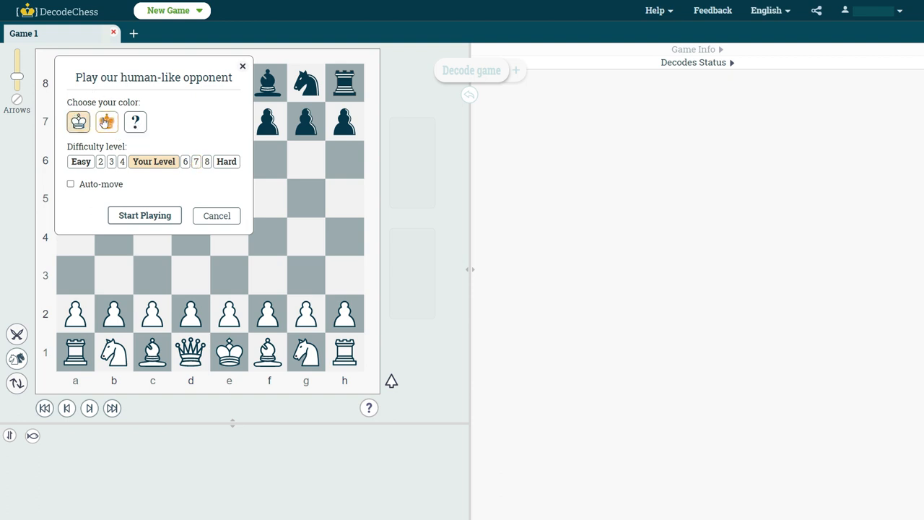
Start a game as White at Your Level difficulty with Auto-move left off.
{"action": "left_click", "coordinate": [106, 121]}
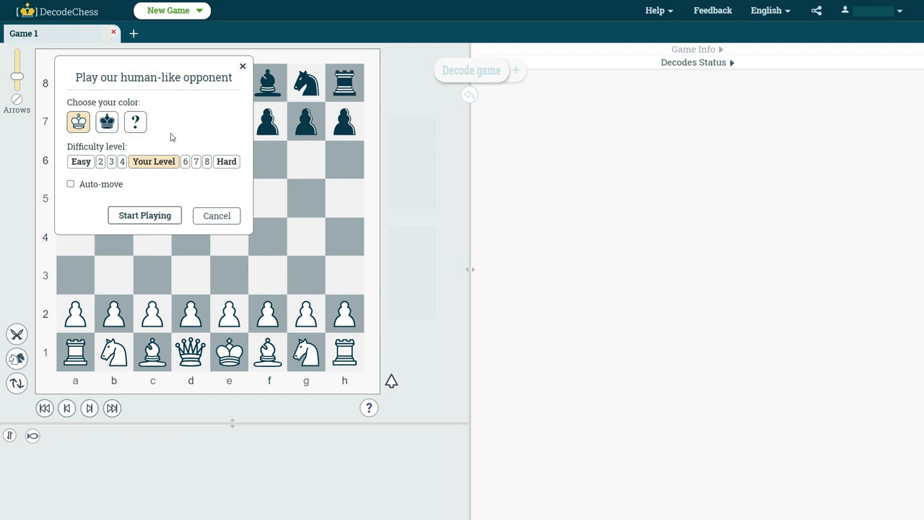
{"action": "mouse_move", "coordinate": [112, 145]}
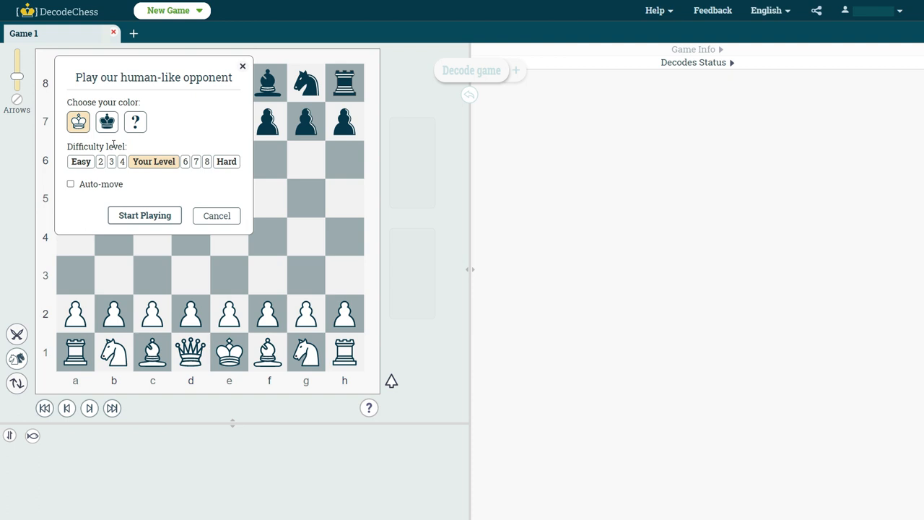
{"action": "mouse_move", "coordinate": [153, 161]}
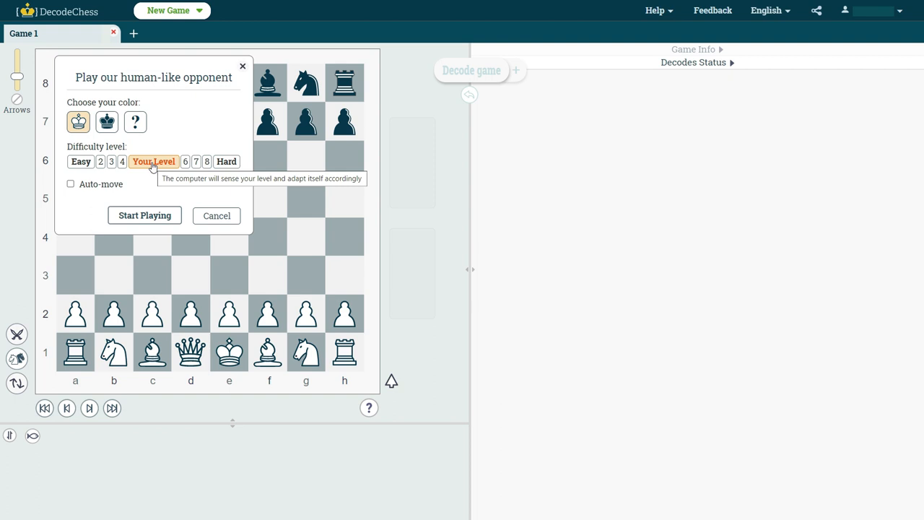
{"action": "mouse_move", "coordinate": [143, 215]}
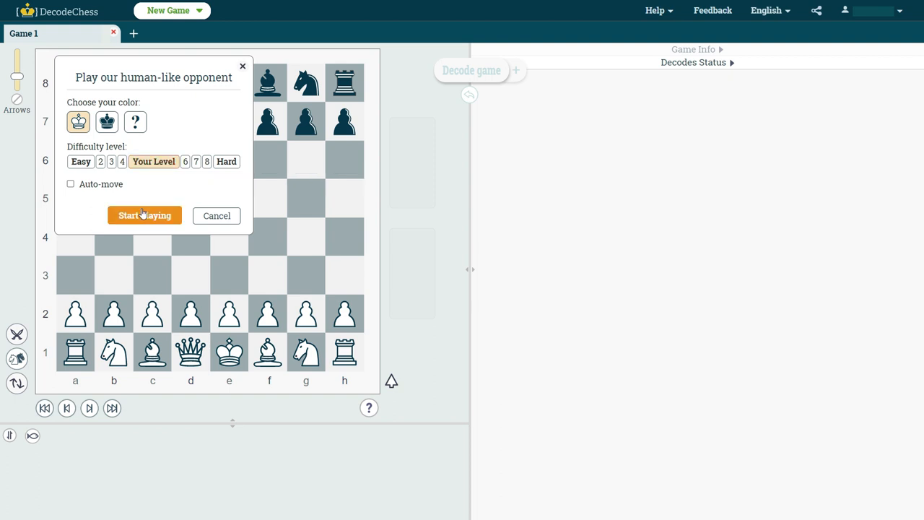
{"action": "mouse_move", "coordinate": [153, 161]}
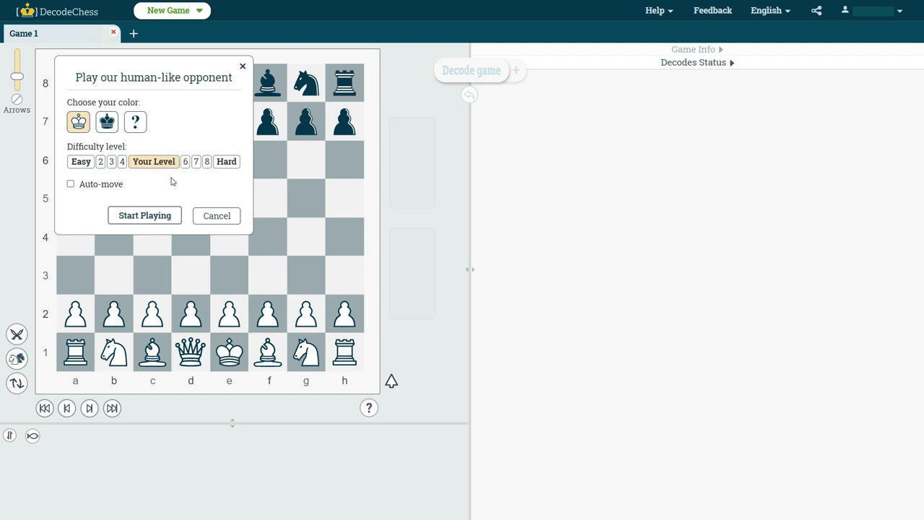
{"action": "mouse_move", "coordinate": [71, 193]}
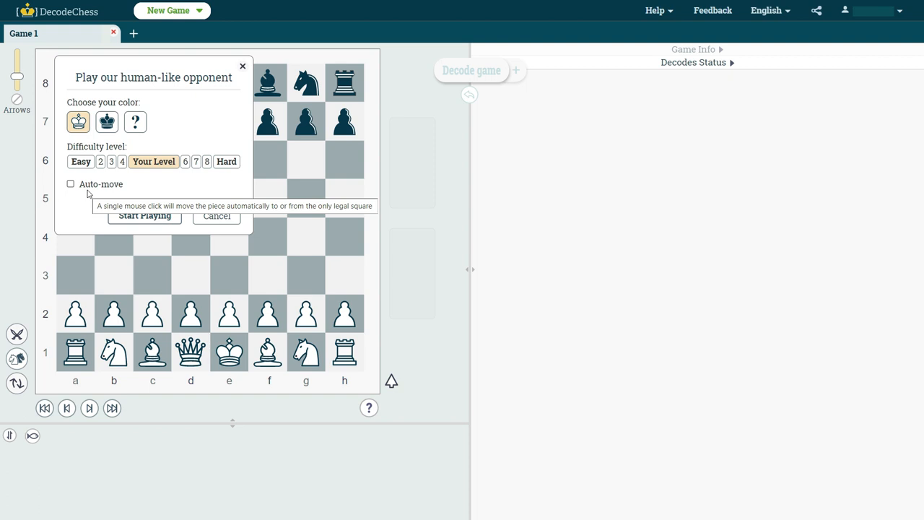
{"action": "mouse_move", "coordinate": [144, 215]}
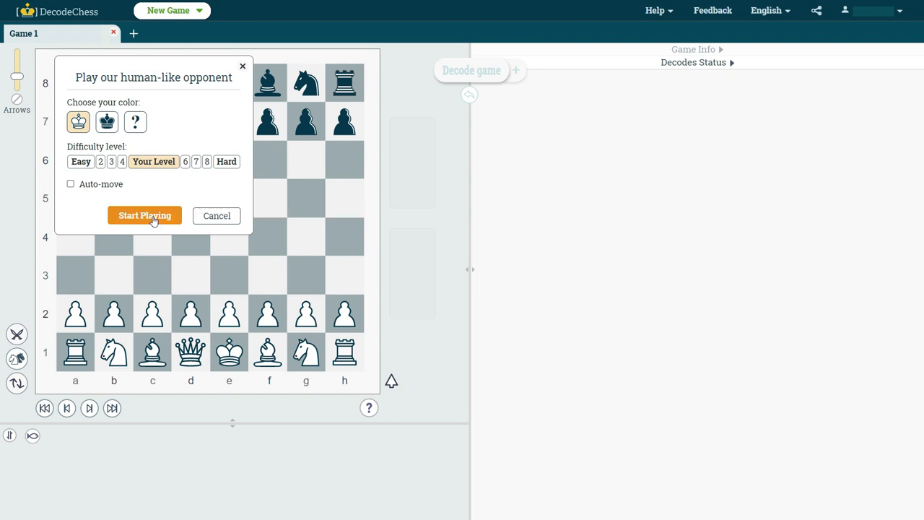
{"action": "left_click", "coordinate": [145, 215]}
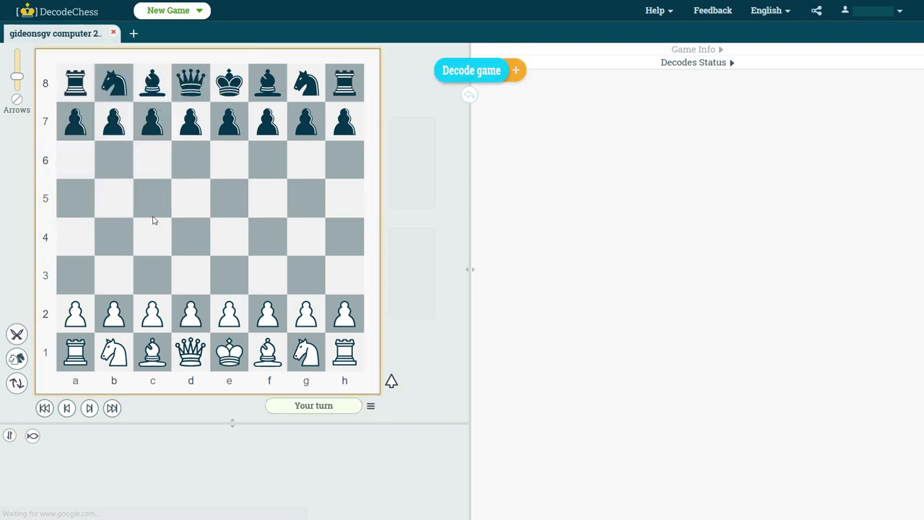
{"action": "mouse_move", "coordinate": [231, 246]}
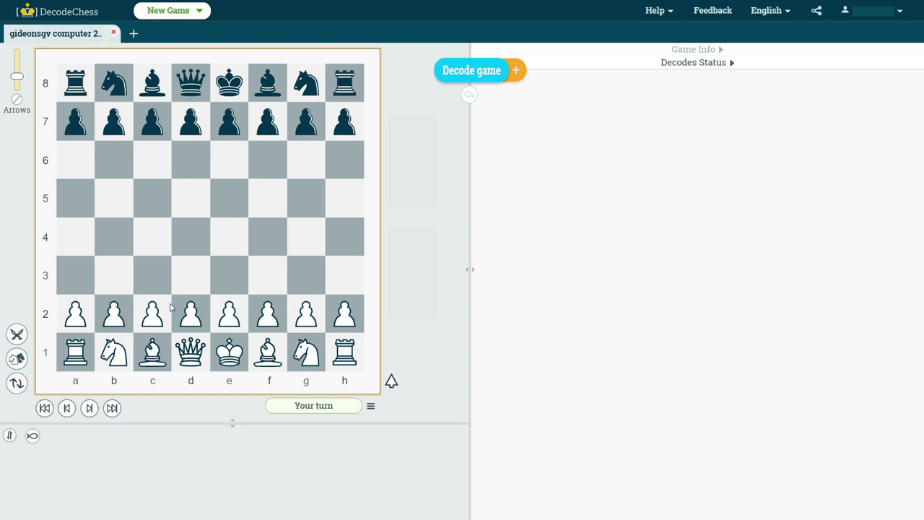
{"action": "mouse_move", "coordinate": [191, 309]}
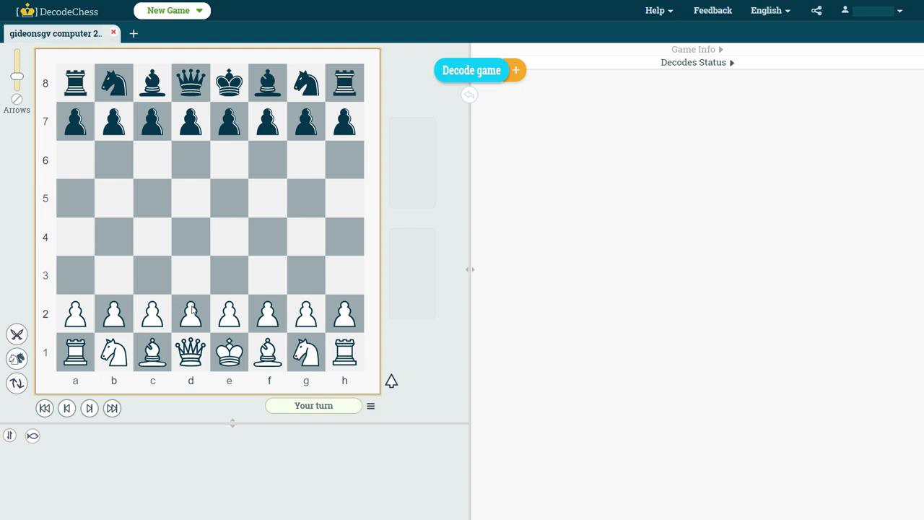
Play 1.d4 and let the computer reply with Nf6.
{"action": "left_click_drag", "start_coordinate": [190, 313], "coordinate": [190, 237]}
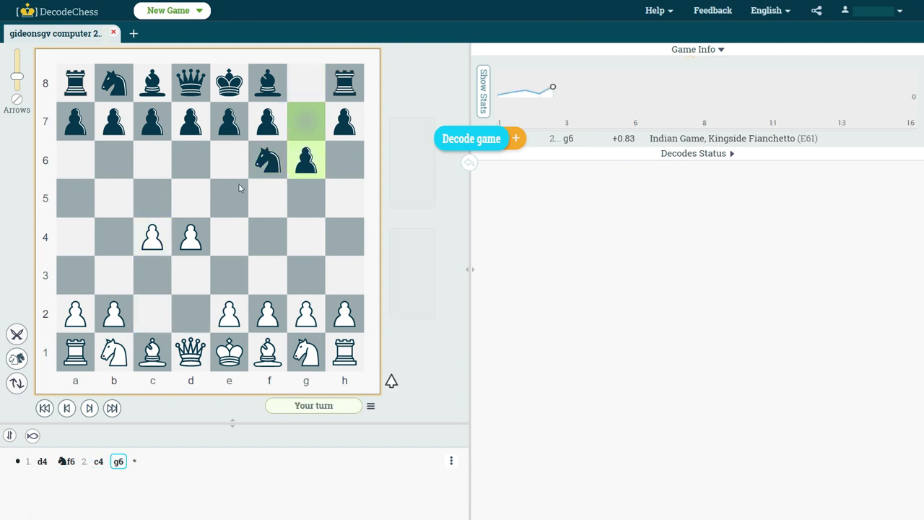
{"action": "mouse_move", "coordinate": [318, 123]}
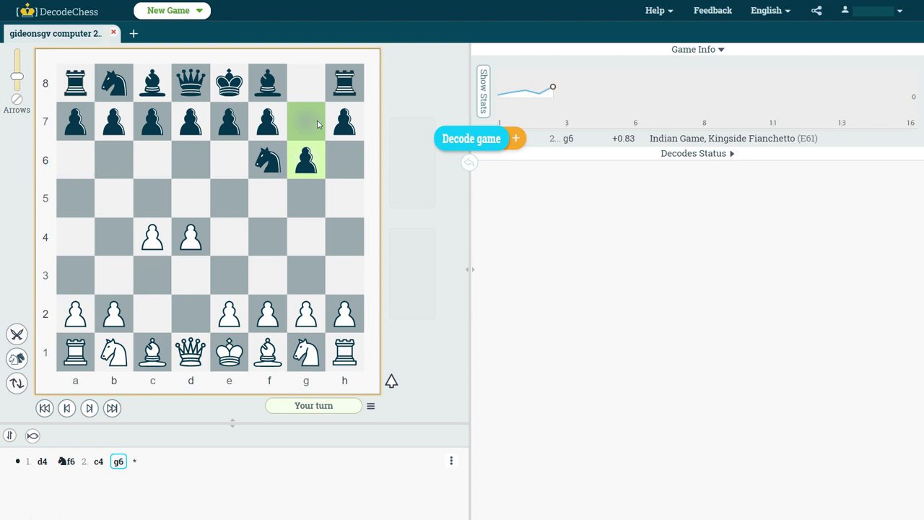
{"action": "mouse_move", "coordinate": [780, 138]}
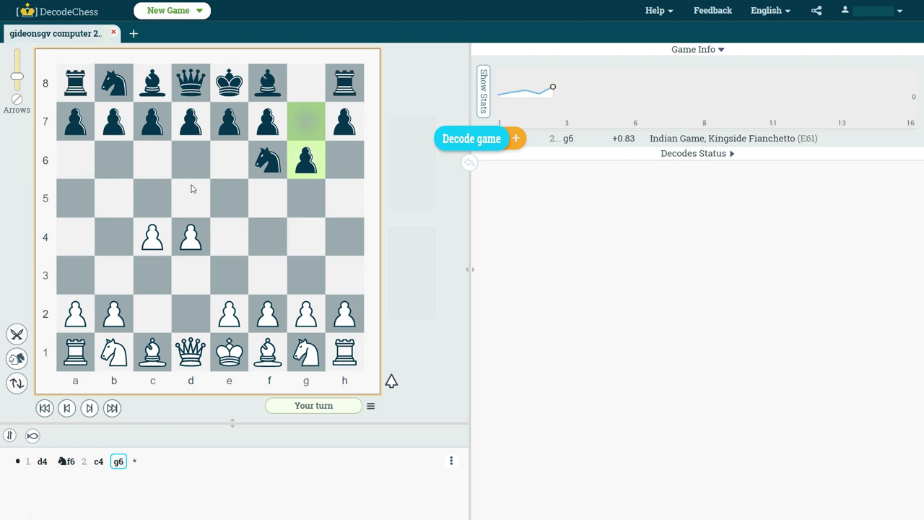
{"action": "mouse_move", "coordinate": [362, 128]}
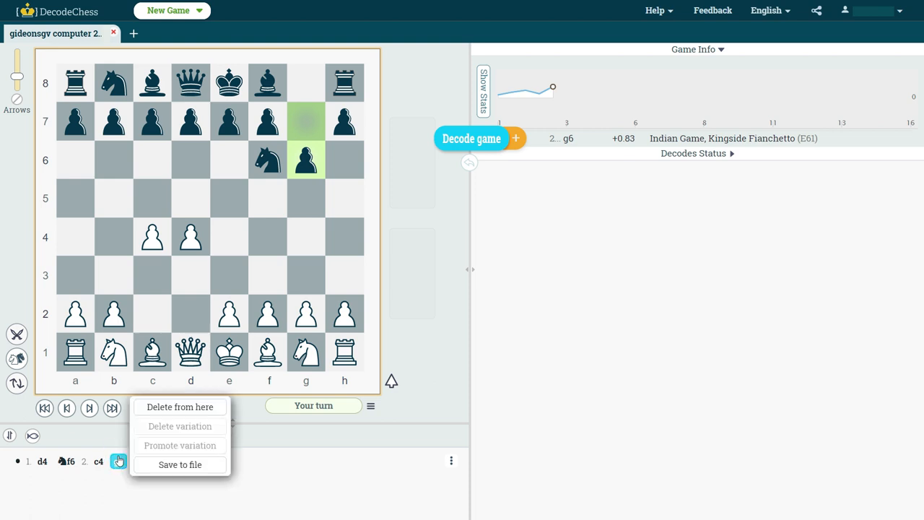
{"action": "mouse_move", "coordinate": [180, 408]}
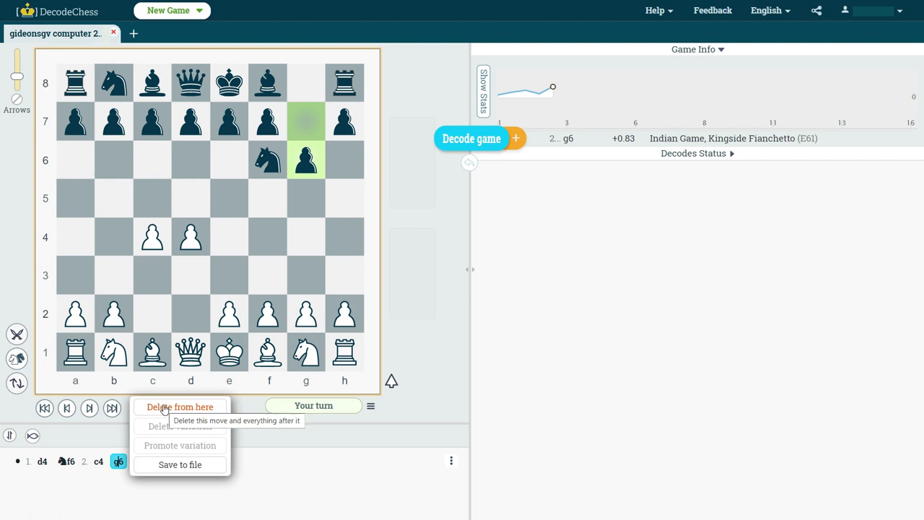
Delete 2...g6 and every later move so the computer replays Black's move.
{"action": "left_click", "coordinate": [179, 407]}
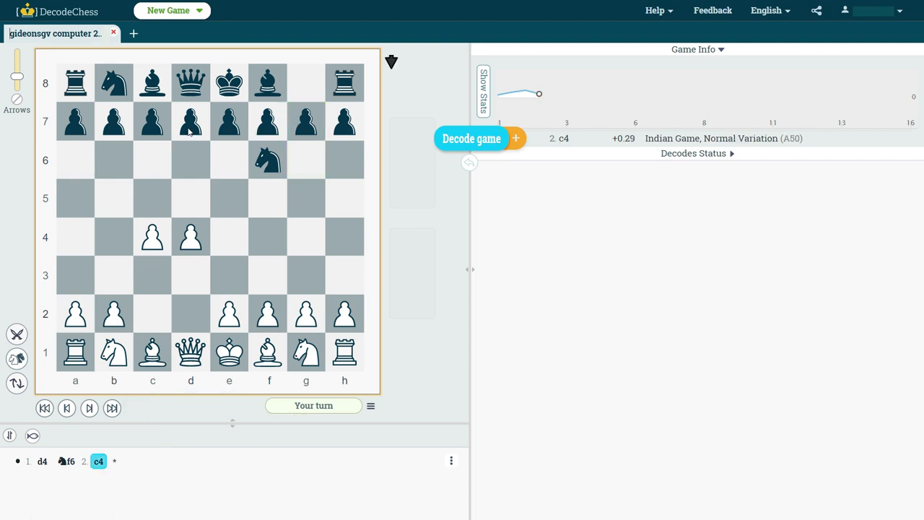
{"action": "mouse_move", "coordinate": [230, 121]}
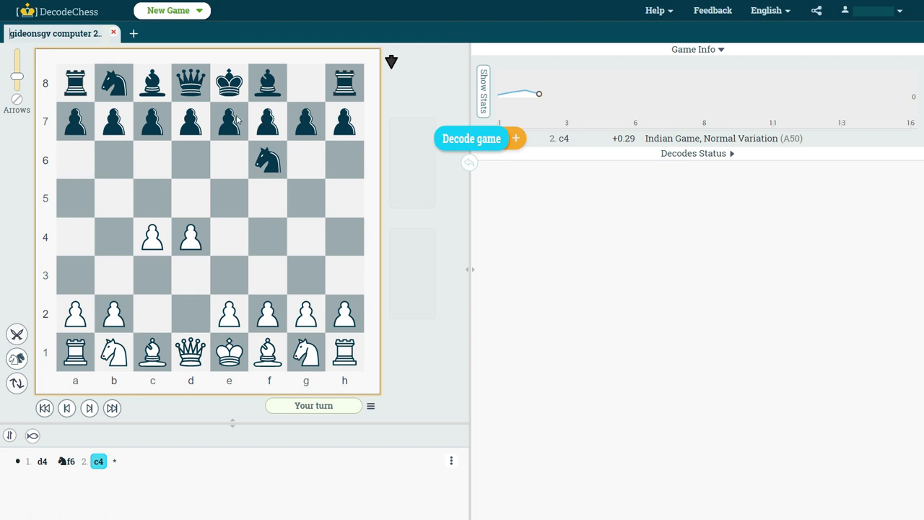
{"action": "mouse_move", "coordinate": [231, 121]}
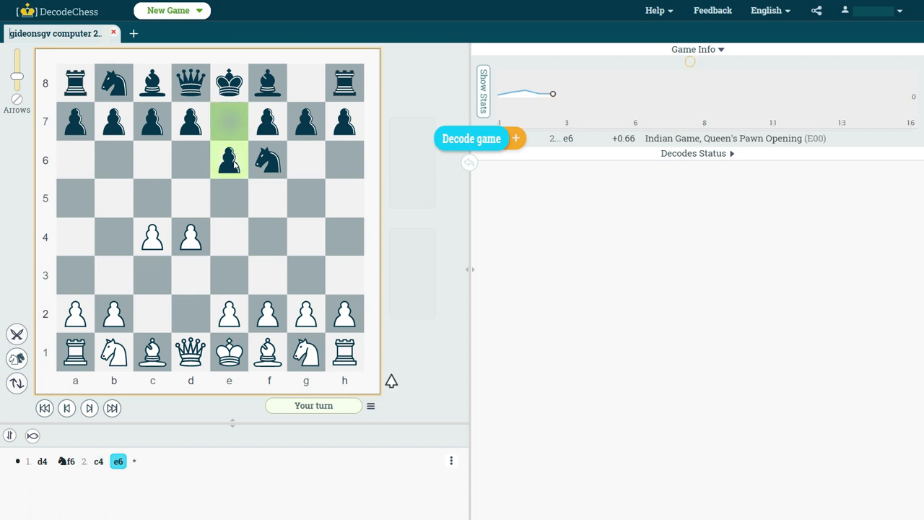
{"action": "mouse_move", "coordinate": [408, 179]}
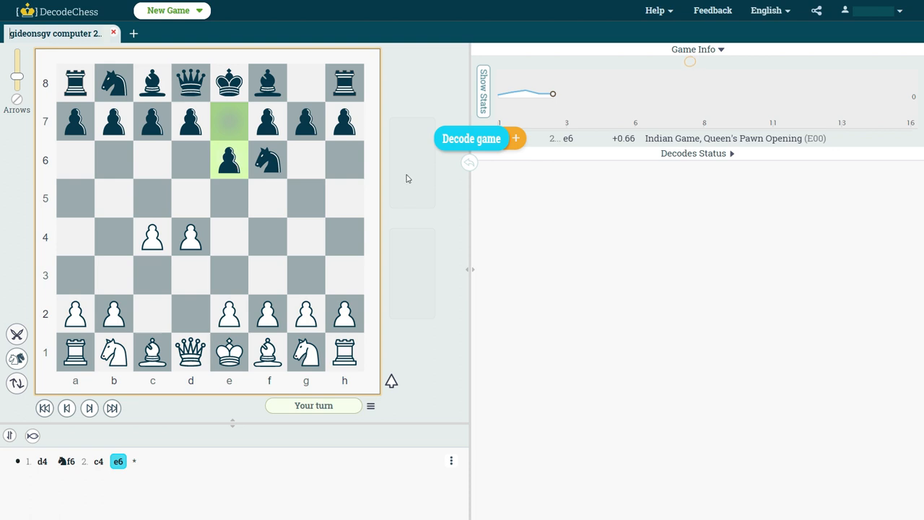
{"action": "mouse_move", "coordinate": [660, 127]}
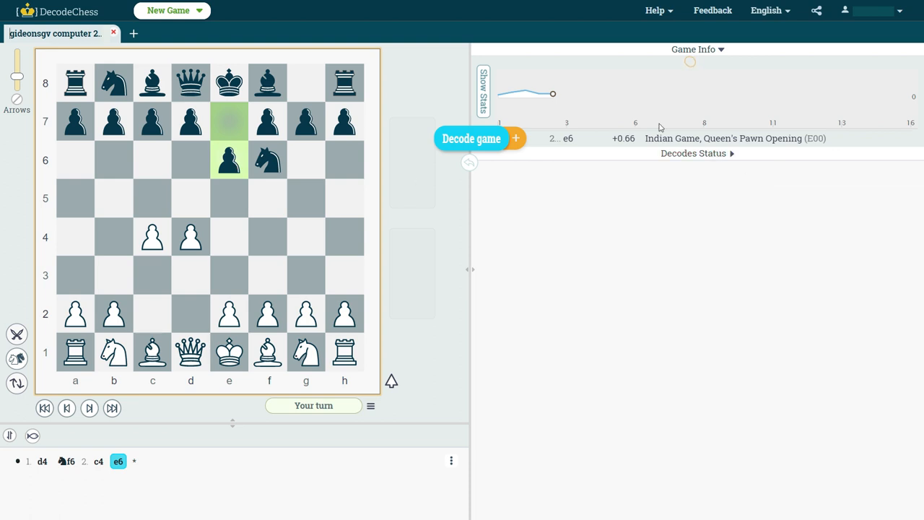
{"action": "mouse_move", "coordinate": [722, 138]}
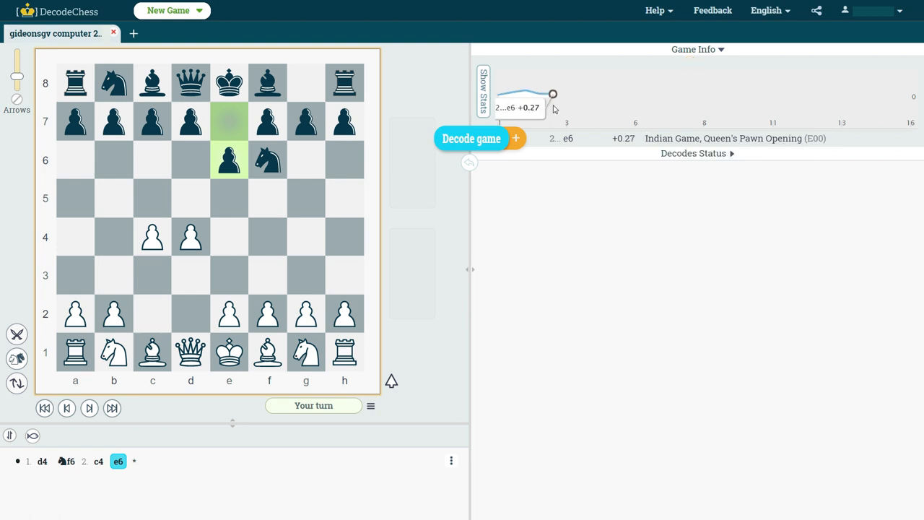
{"action": "mouse_move", "coordinate": [512, 90]}
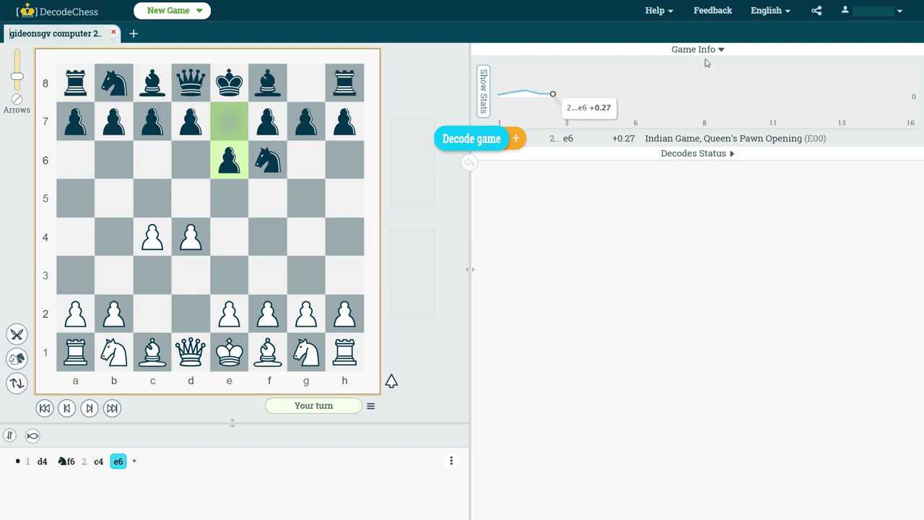
{"action": "left_click", "coordinate": [693, 49]}
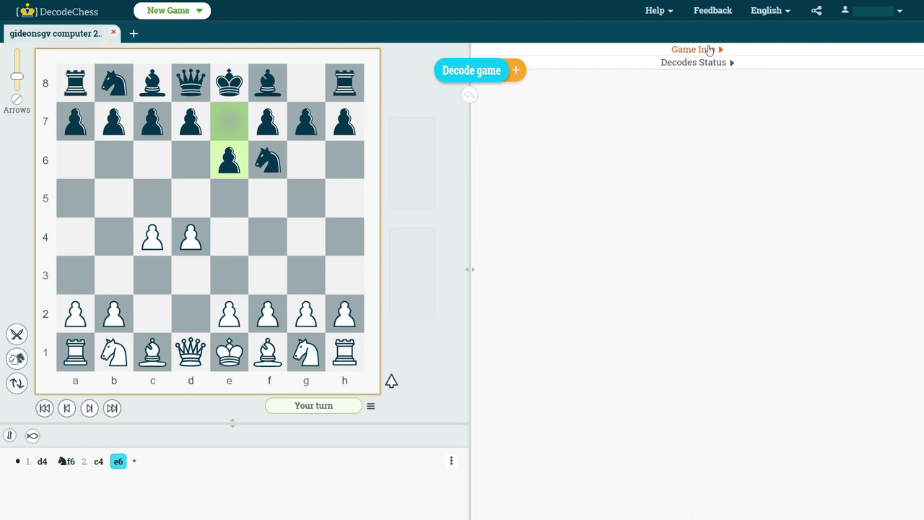
{"action": "left_click", "coordinate": [692, 49]}
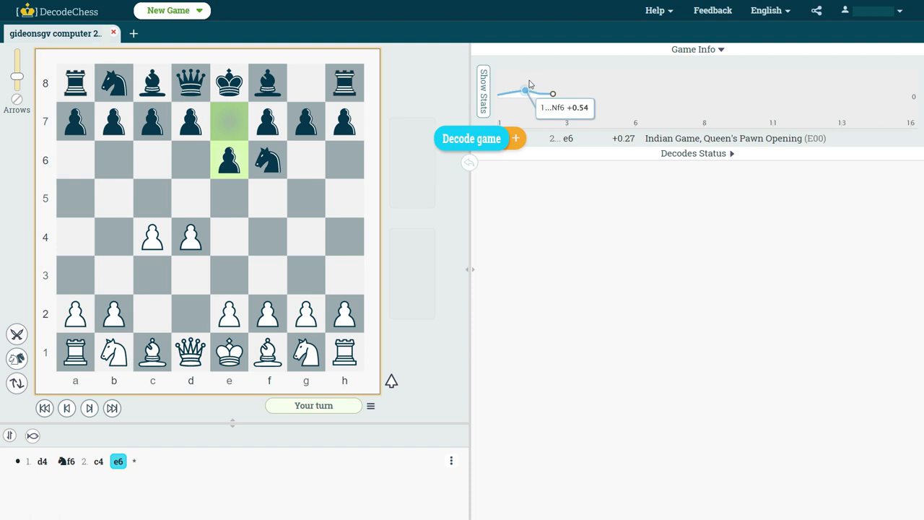
{"action": "mouse_move", "coordinate": [543, 98]}
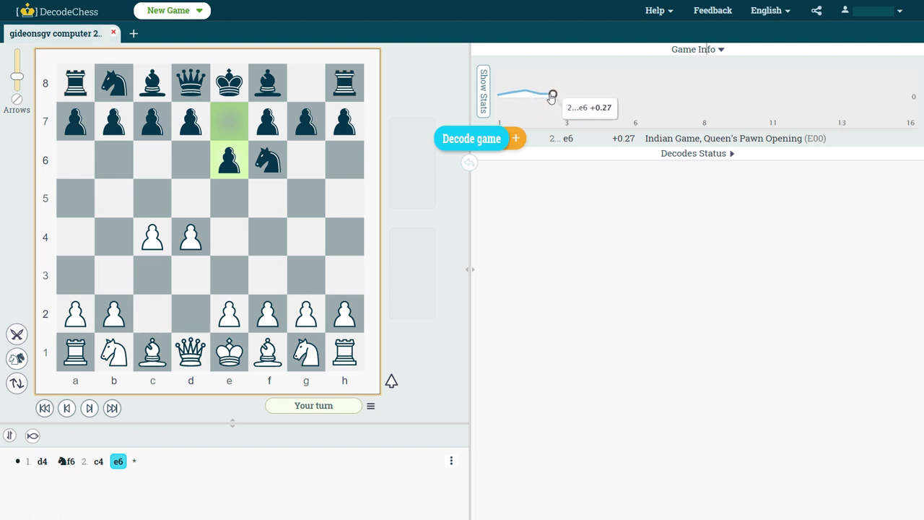
{"action": "mouse_move", "coordinate": [525, 93]}
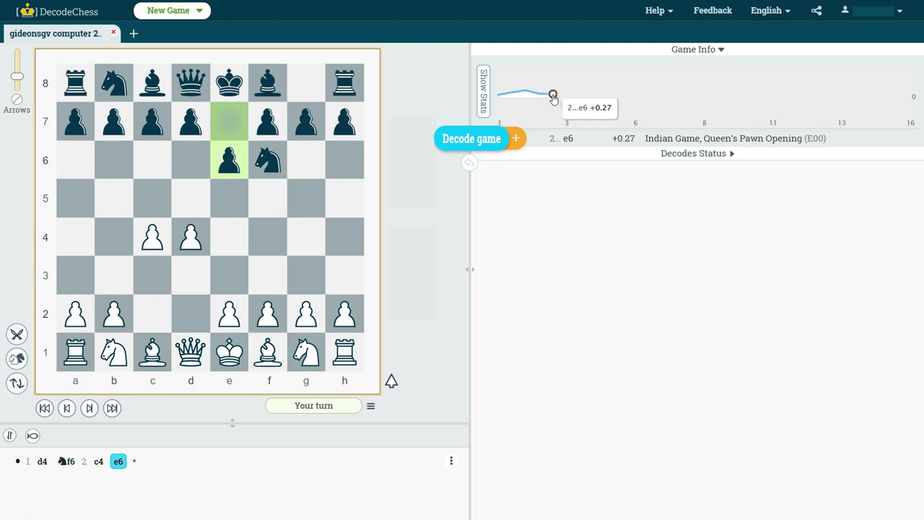
{"action": "mouse_move", "coordinate": [212, 280]}
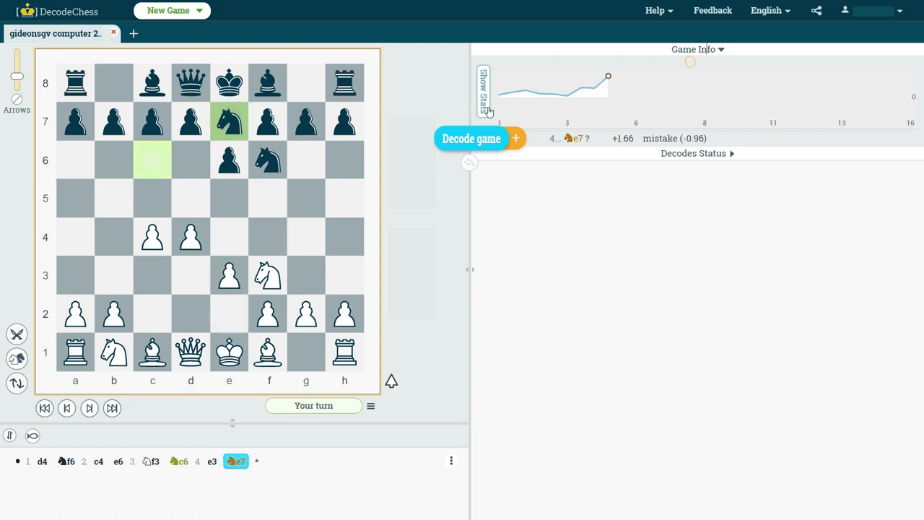
{"action": "mouse_move", "coordinate": [610, 76]}
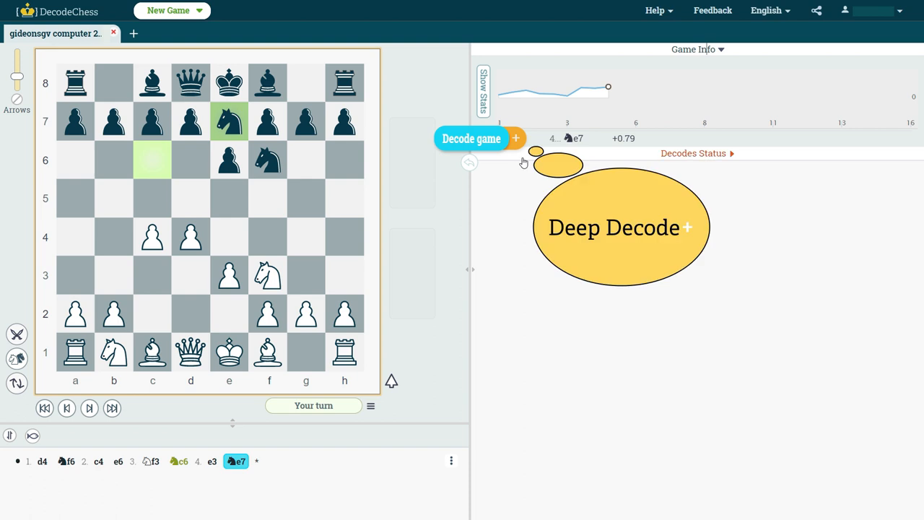
{"action": "mouse_move", "coordinate": [516, 138]}
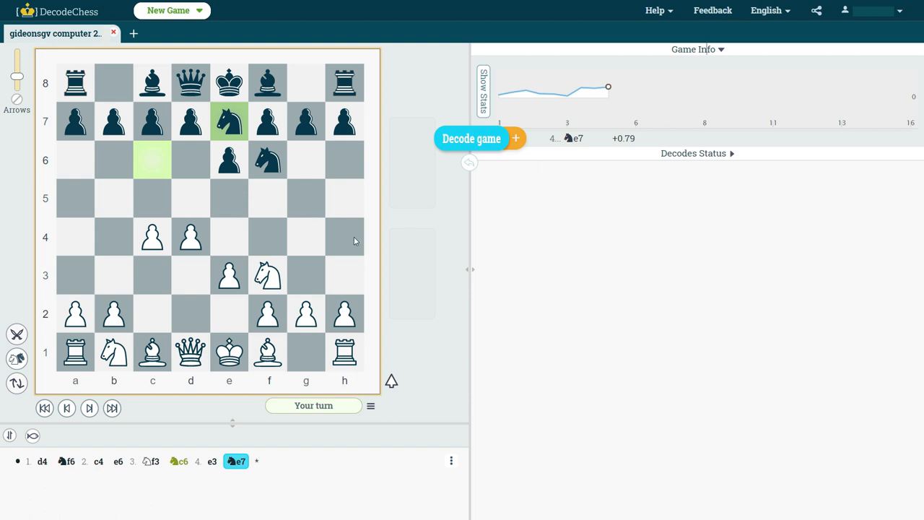
{"action": "mouse_move", "coordinate": [419, 389]}
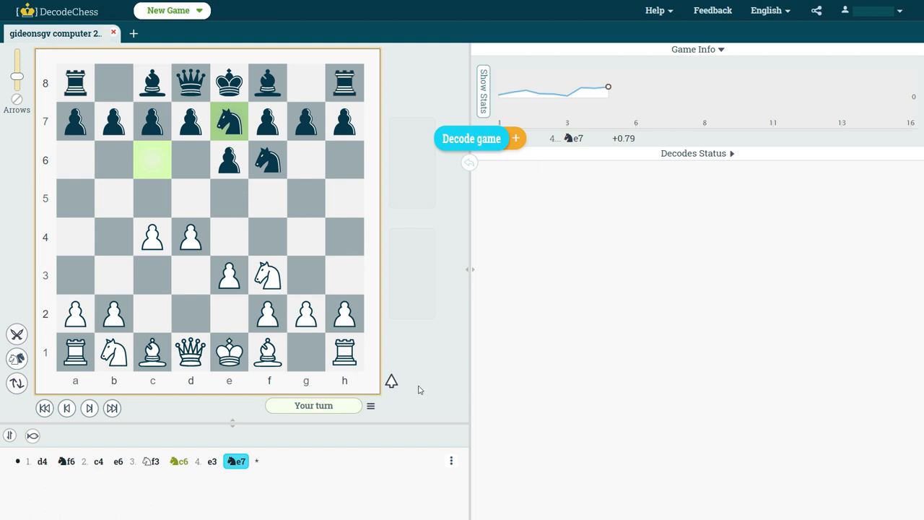
{"action": "mouse_move", "coordinate": [400, 355]}
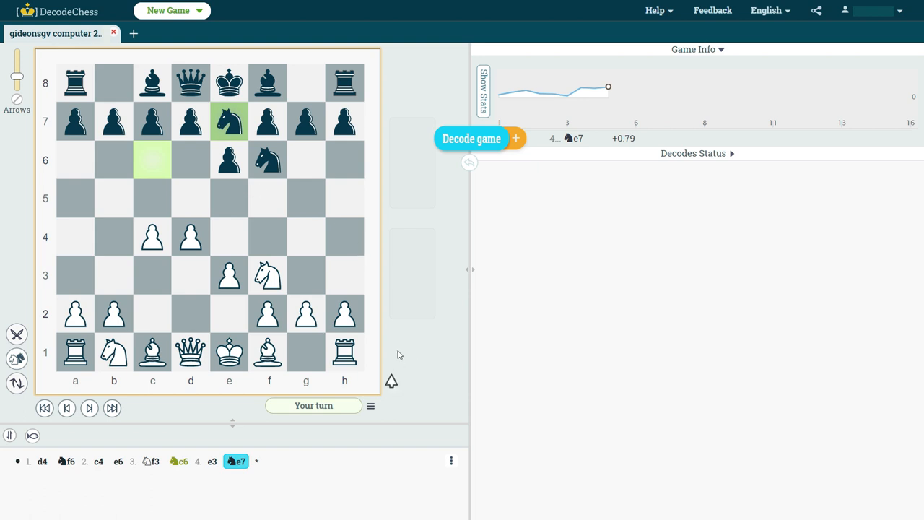
{"action": "mouse_move", "coordinate": [391, 383]}
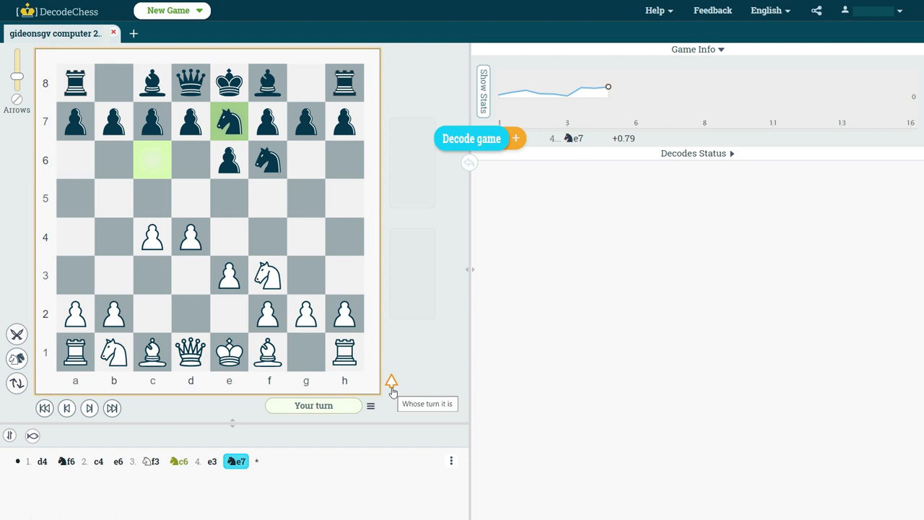
{"action": "mouse_move", "coordinate": [515, 139]}
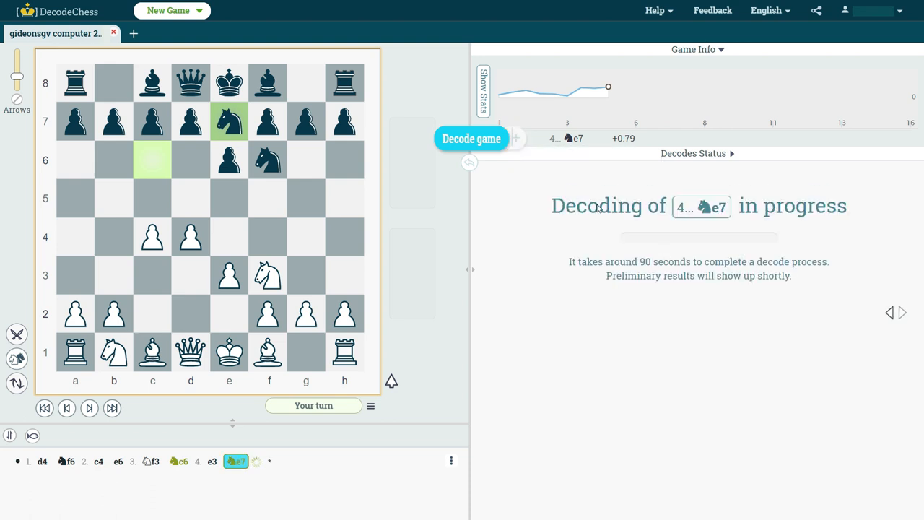
{"action": "mouse_move", "coordinate": [661, 237]}
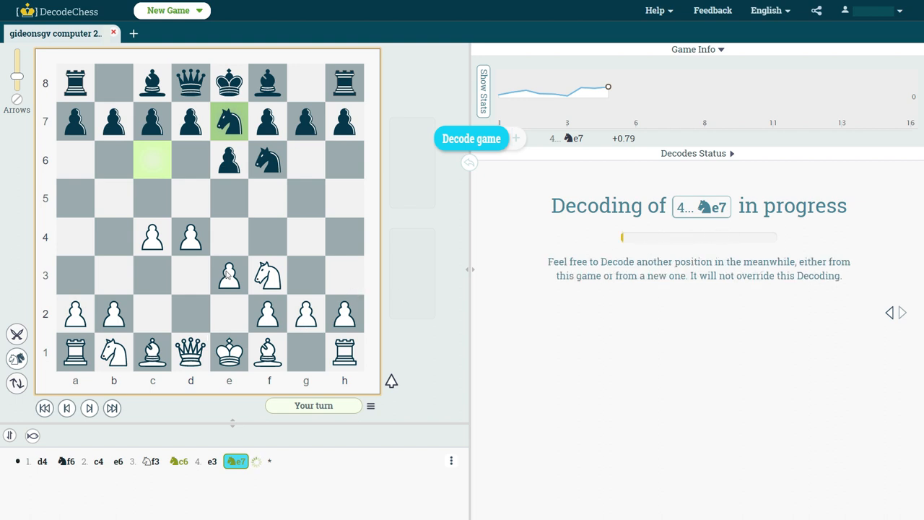
{"action": "mouse_move", "coordinate": [233, 293]}
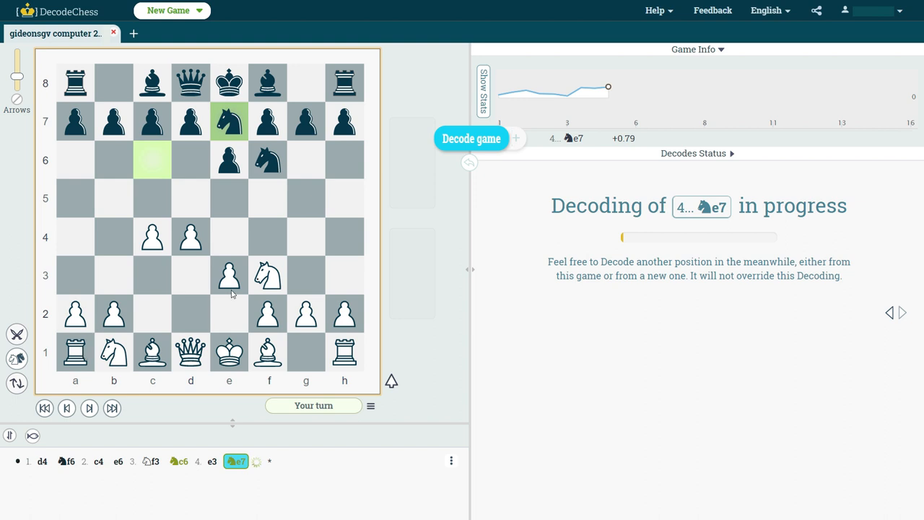
{"action": "mouse_move", "coordinate": [660, 228]}
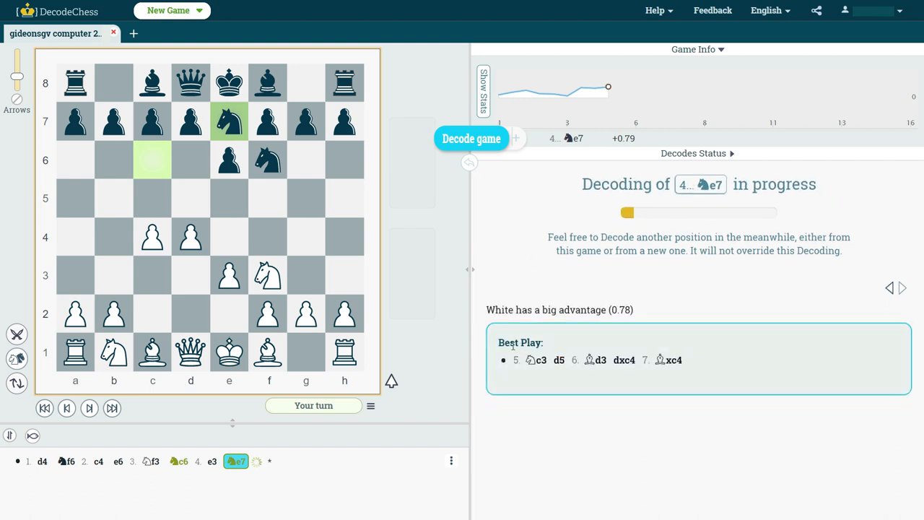
{"action": "mouse_move", "coordinate": [531, 361]}
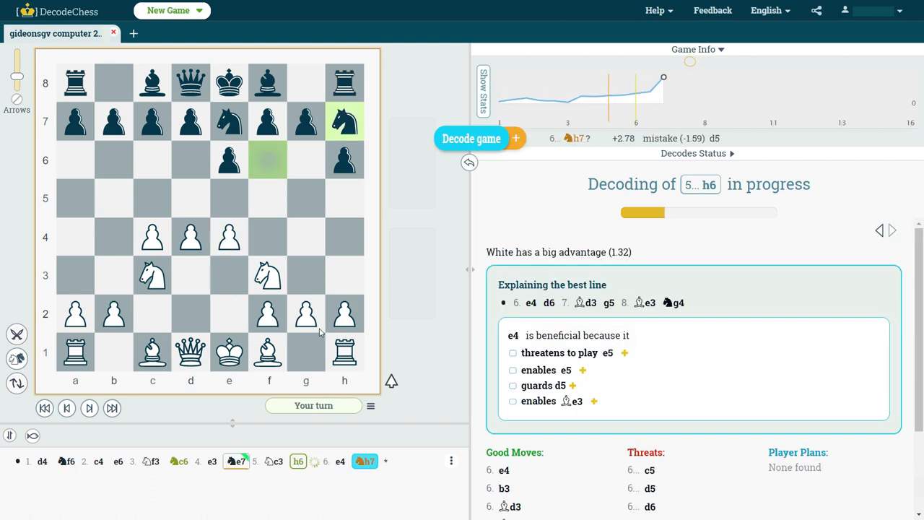
{"action": "mouse_move", "coordinate": [202, 482]}
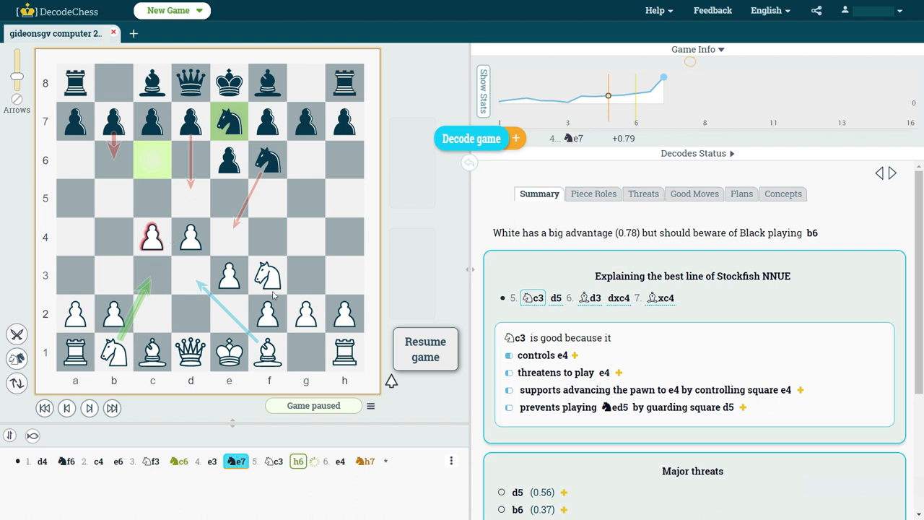
{"action": "mouse_move", "coordinate": [537, 363]}
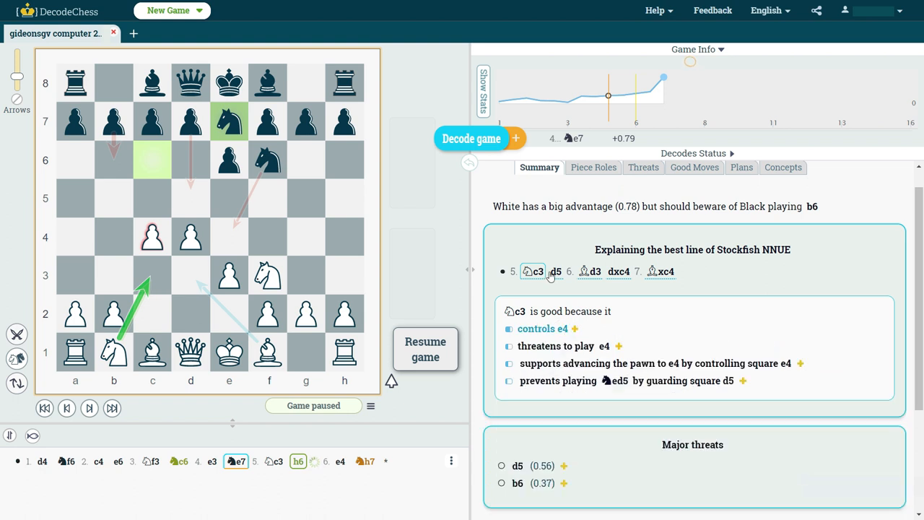
Step through best-line explanations for ...d5, ...dxc4 and 5.Nc3, then check the ...h6 decode.
{"action": "left_click", "coordinate": [555, 271]}
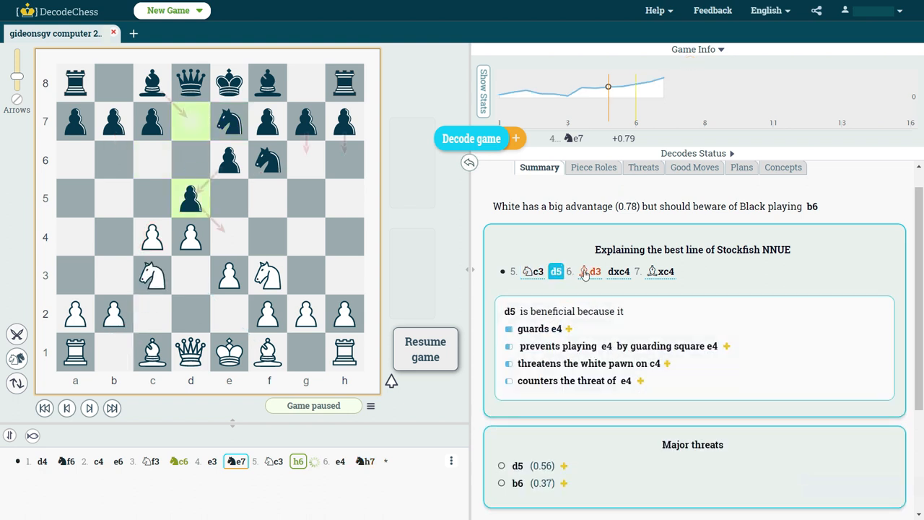
{"action": "left_click", "coordinate": [618, 271]}
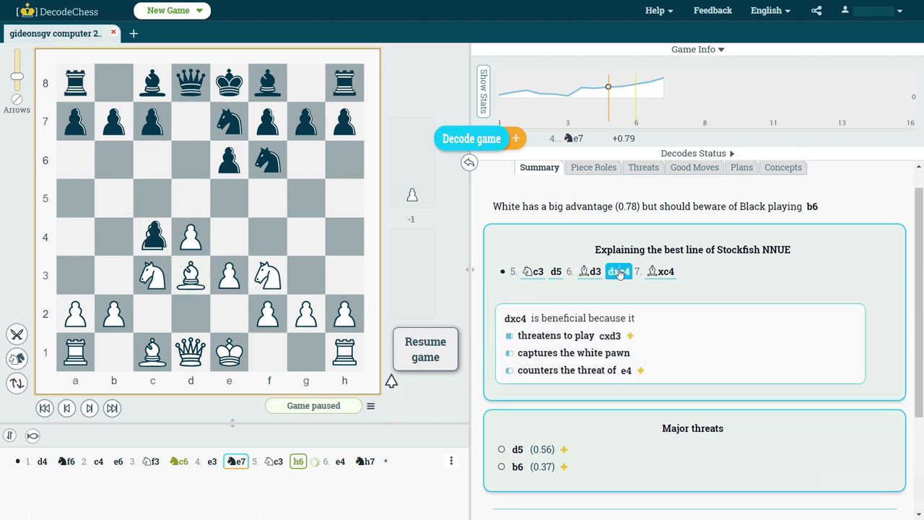
{"action": "left_click", "coordinate": [536, 272]}
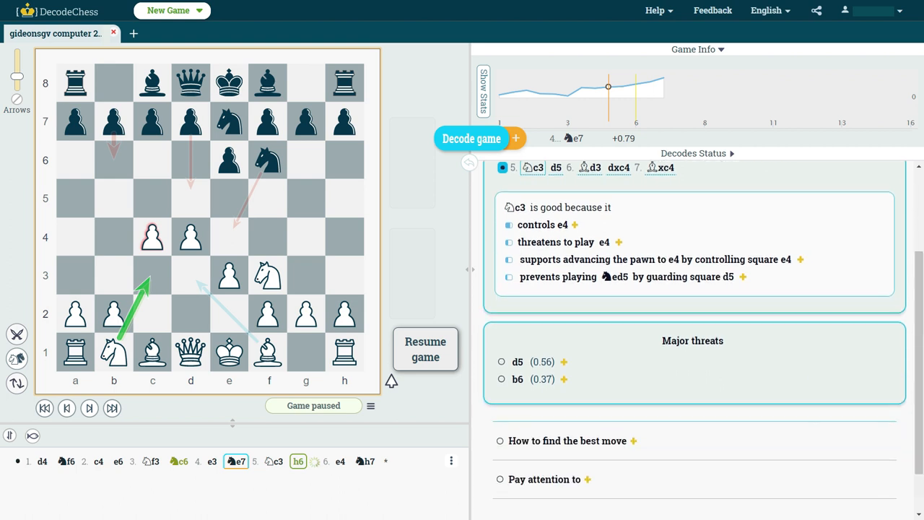
{"action": "left_click", "coordinate": [502, 362]}
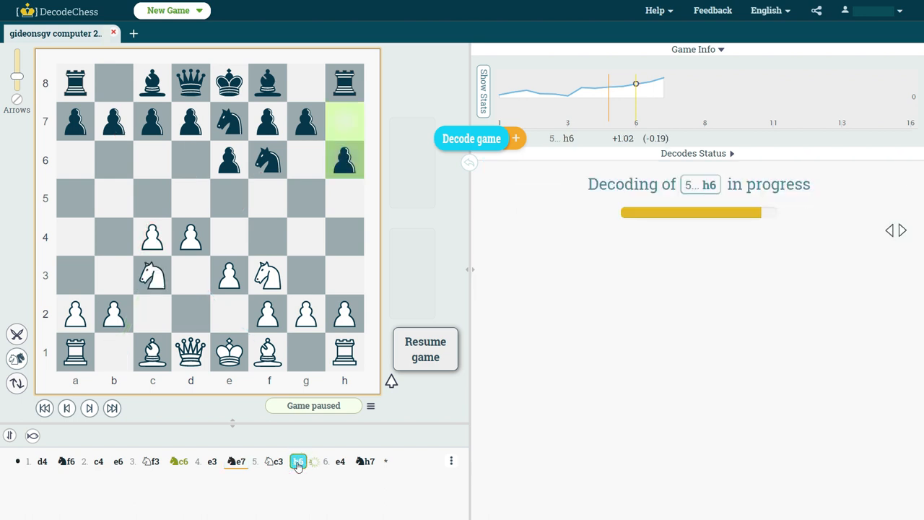
Return to the latest position after 6...Nh7 and resume the game.
{"action": "left_click", "coordinate": [365, 461]}
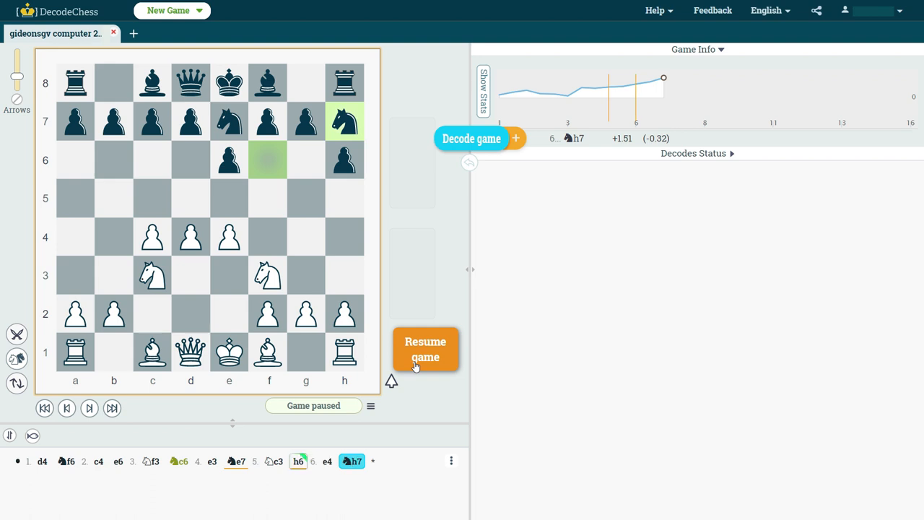
{"action": "left_click", "coordinate": [426, 349]}
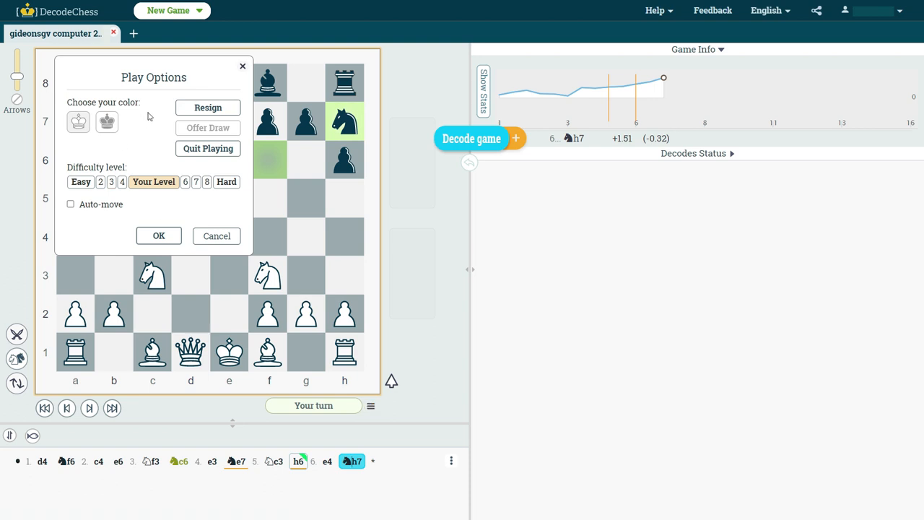
{"action": "mouse_move", "coordinate": [115, 177]}
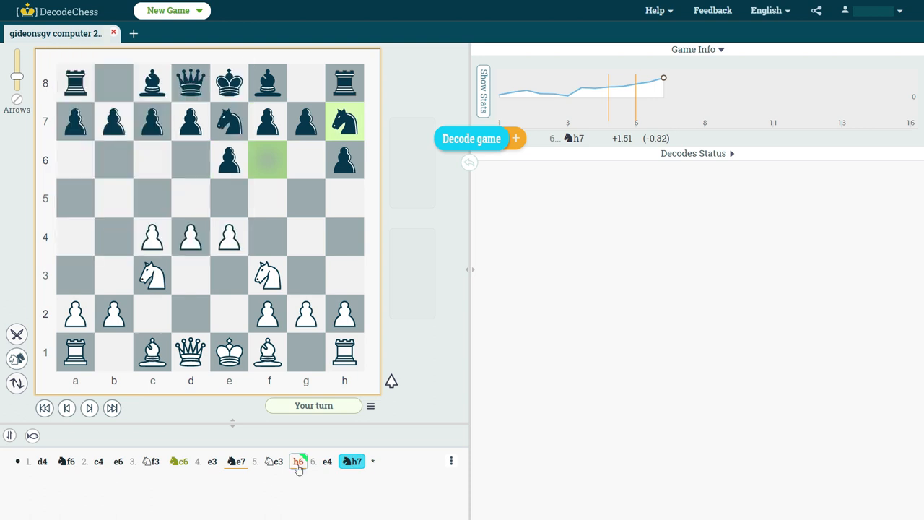
View the finished 5...h6 decode with best line 6.e4 d6 7.Bd3.
{"action": "left_click", "coordinate": [298, 461]}
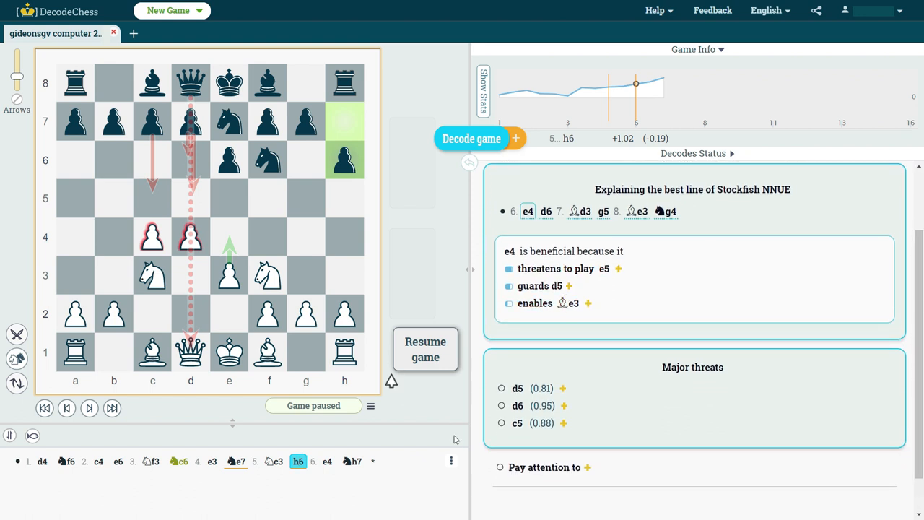
{"action": "mouse_move", "coordinate": [850, 295]}
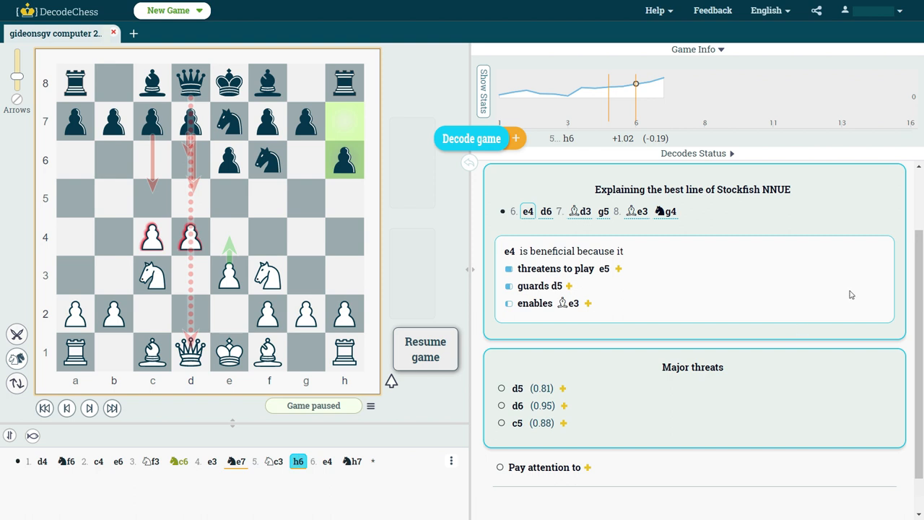
{"action": "mouse_move", "coordinate": [852, 456]}
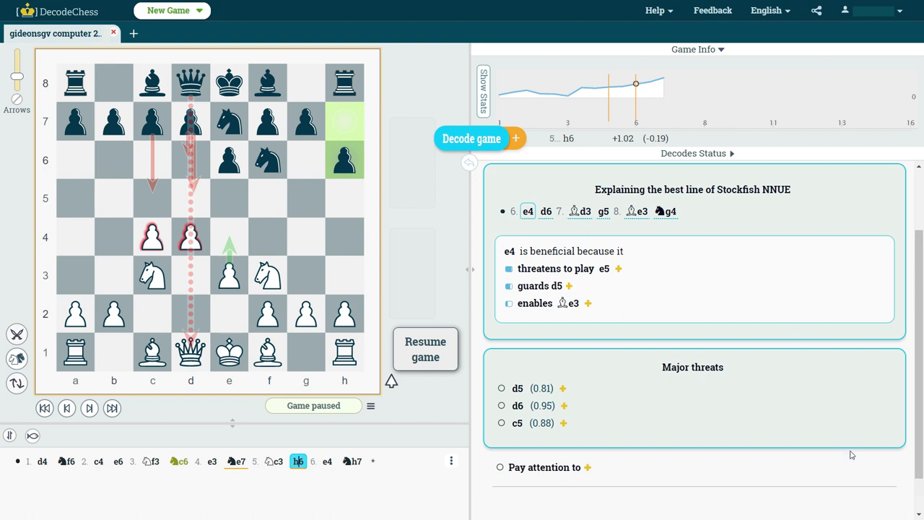